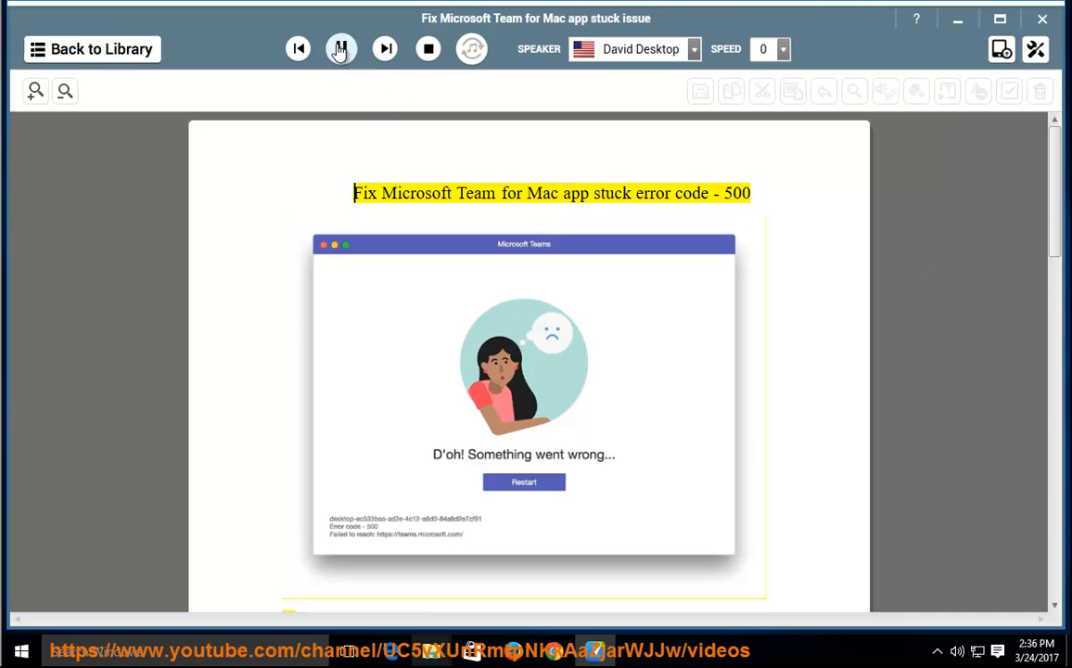
- Play the error 500 guide from its title through step 1 on updates, then pause
click(340, 49)
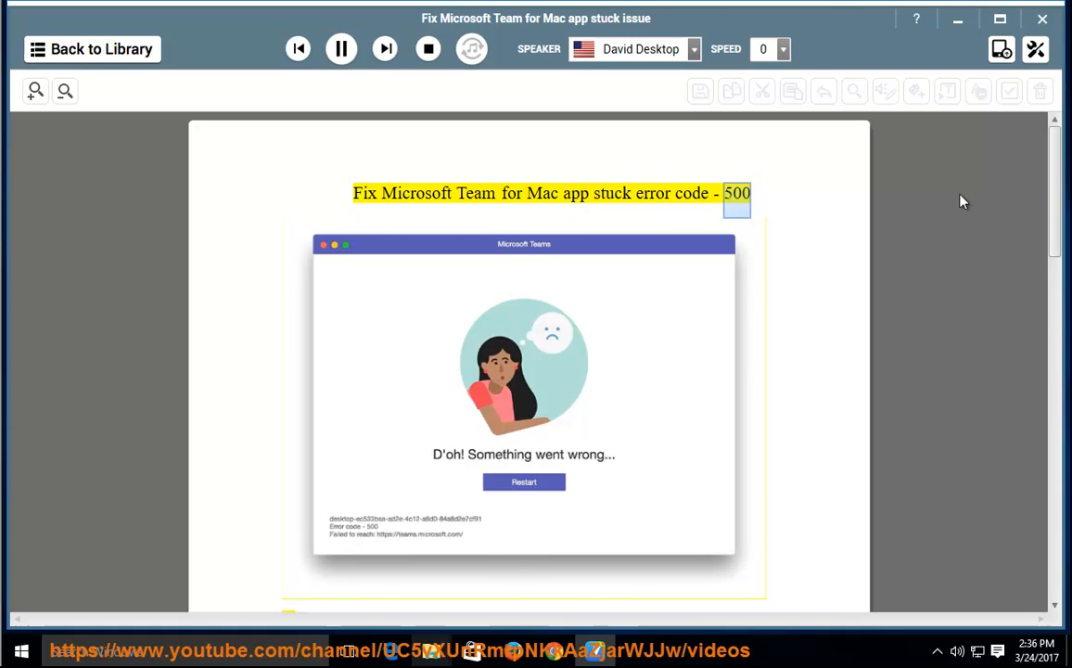
scroll(down, 3)
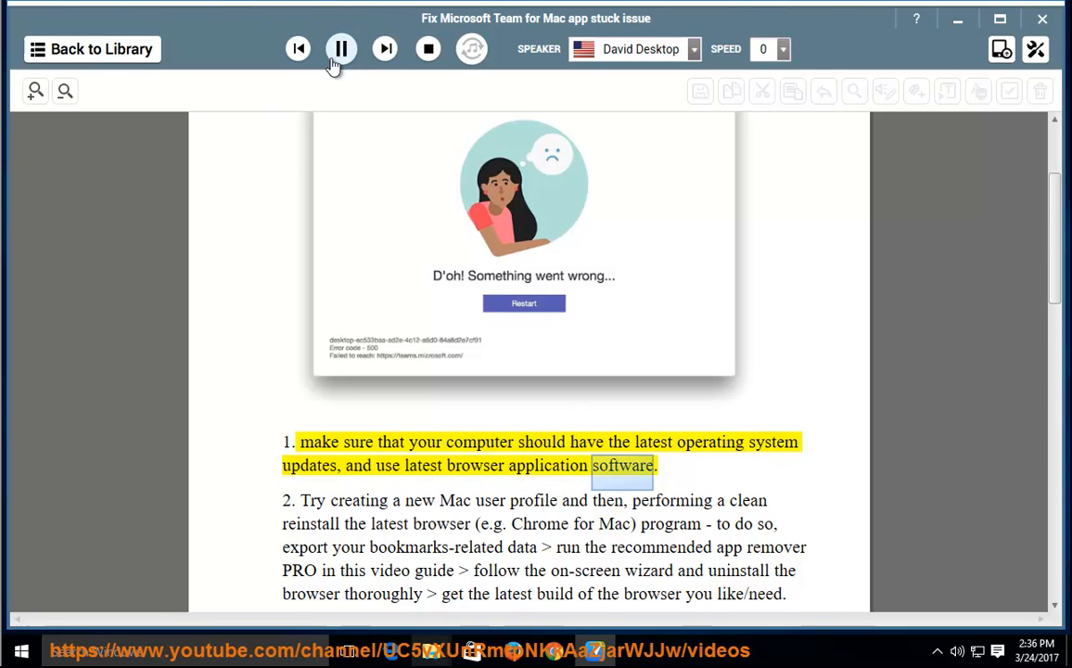
click(341, 48)
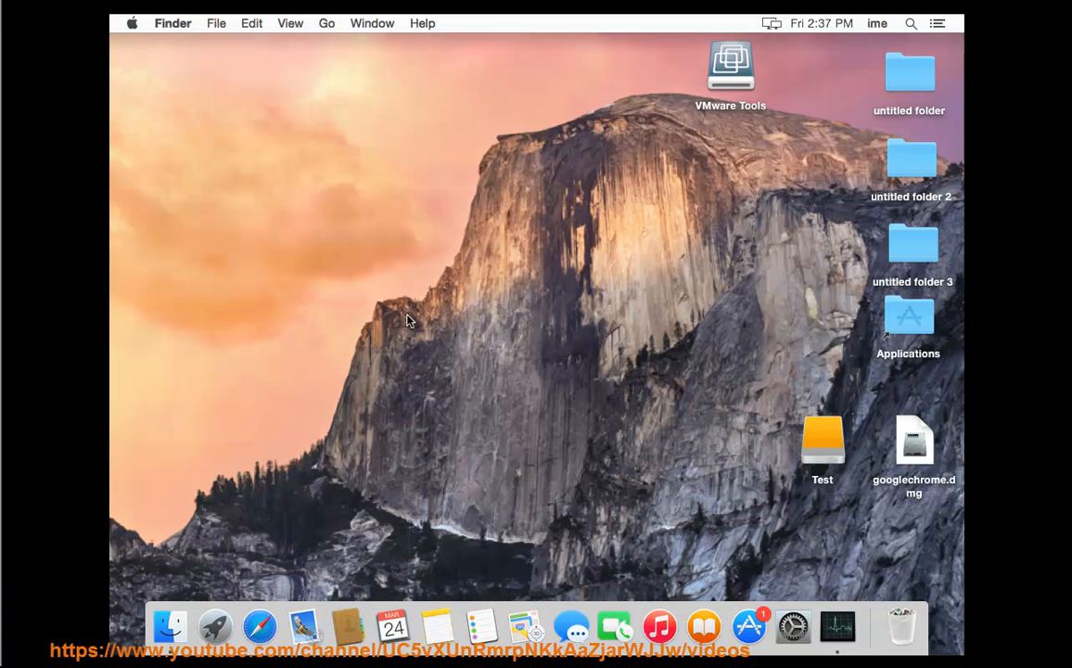
- Open the App Store from the Apple menu to check for updates, then close it
click(132, 23)
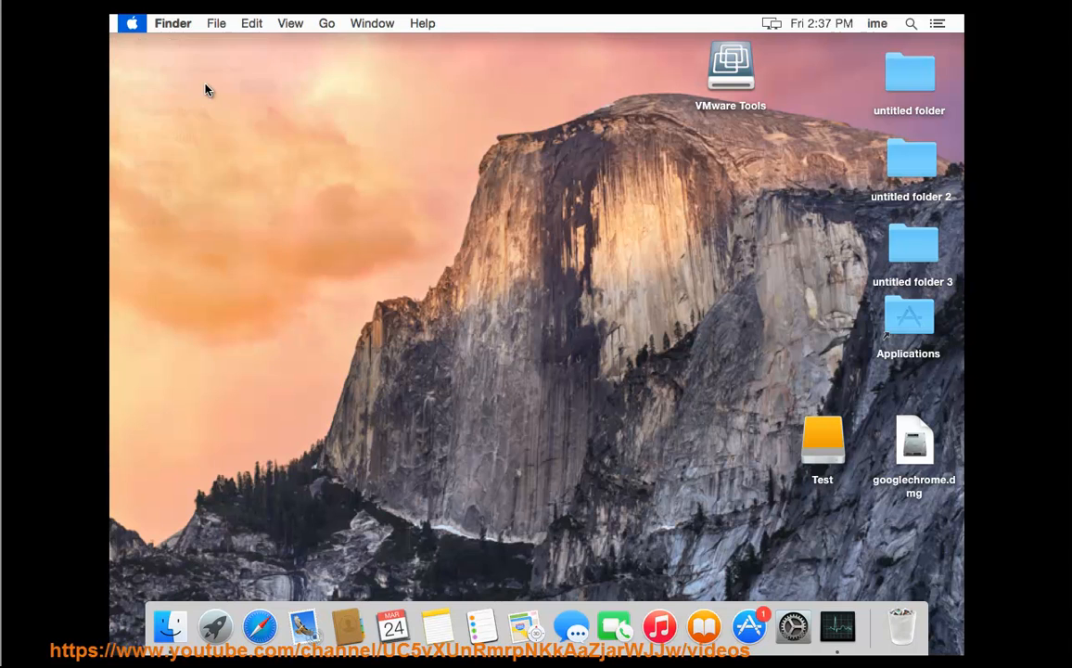
click(749, 625)
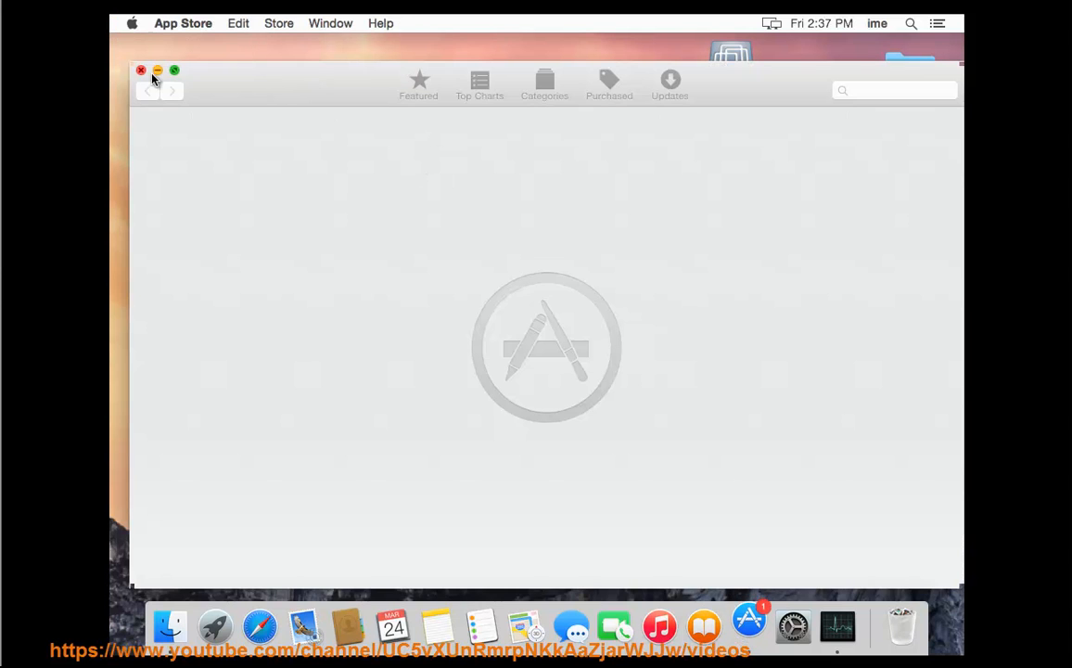
click(141, 71)
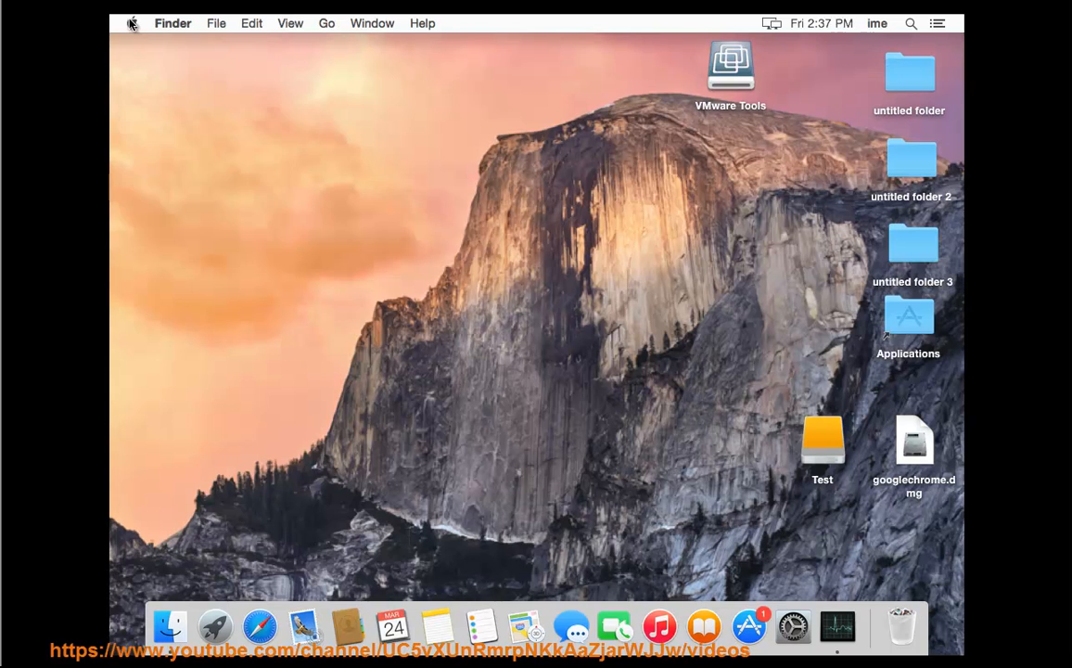
mouse_move(566, 220)
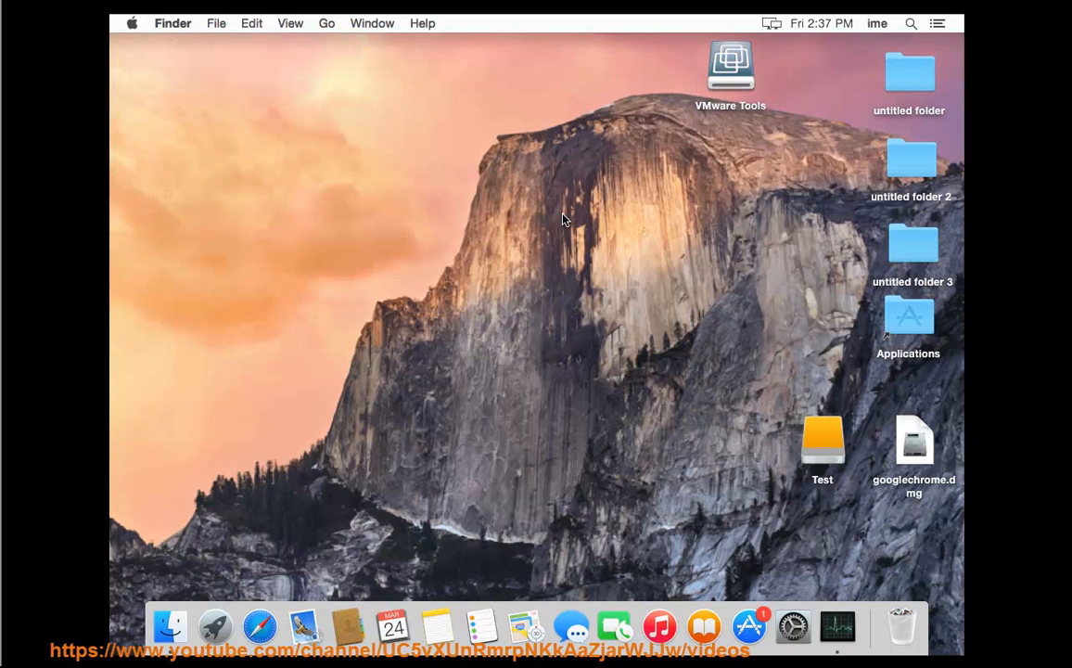
- Review the OS X Yosemite details in About This Mac, then launch Firefox
click(131, 23)
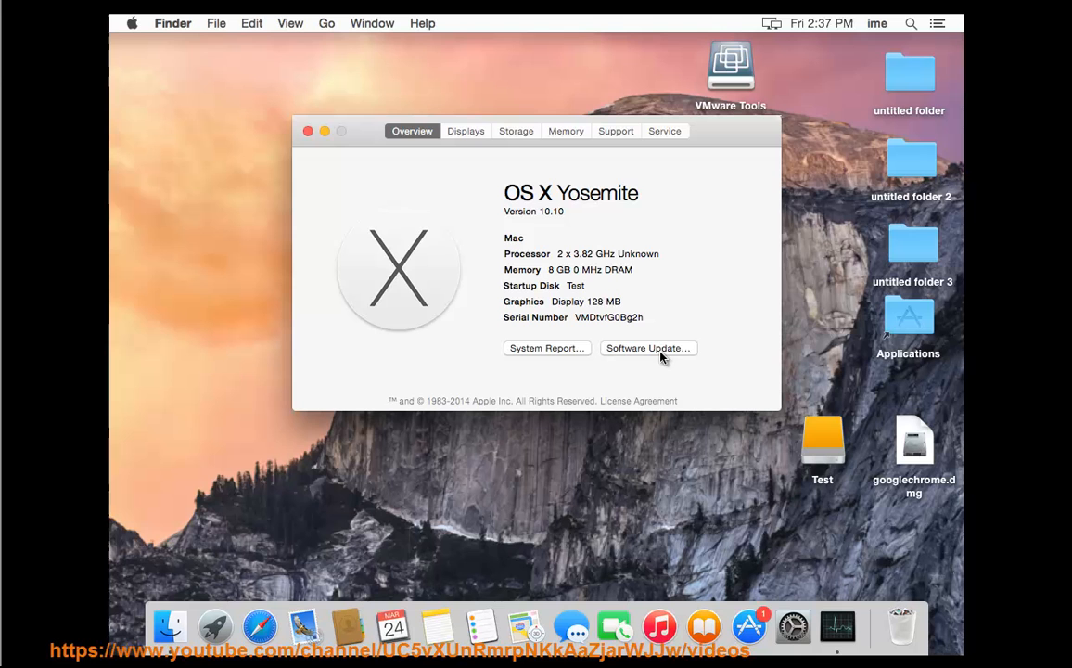
mouse_move(309, 130)
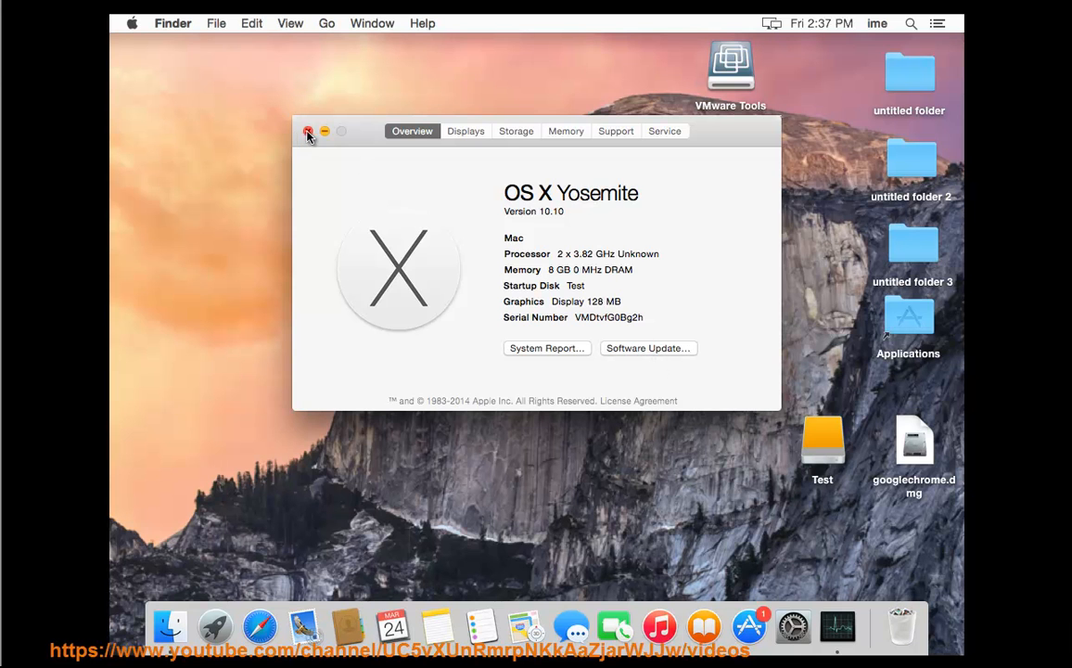
click(326, 24)
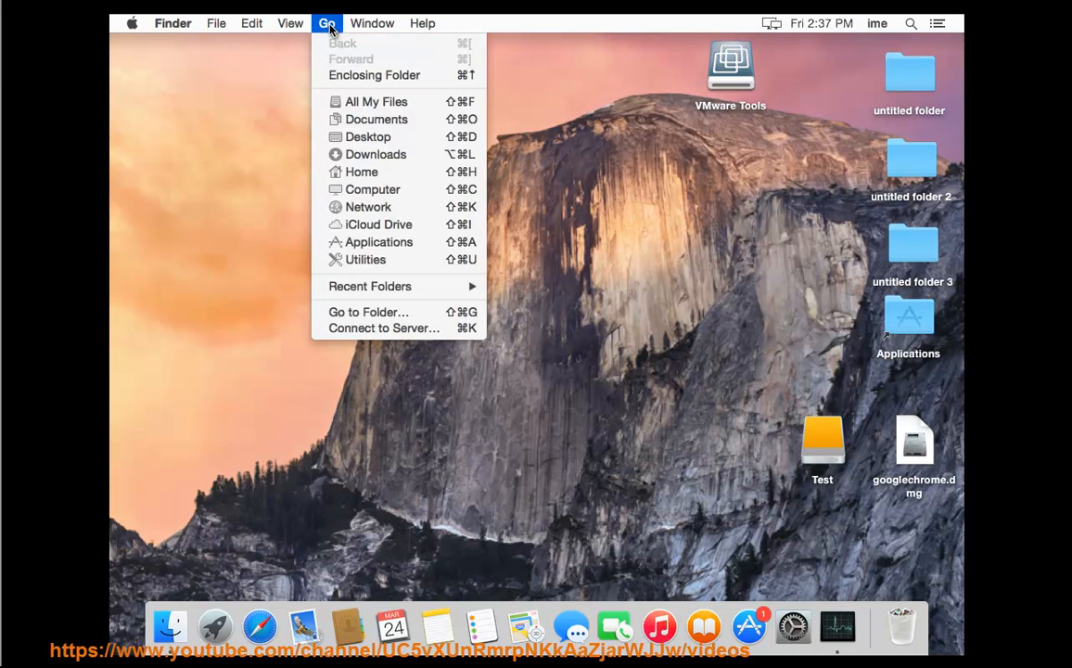
click(411, 253)
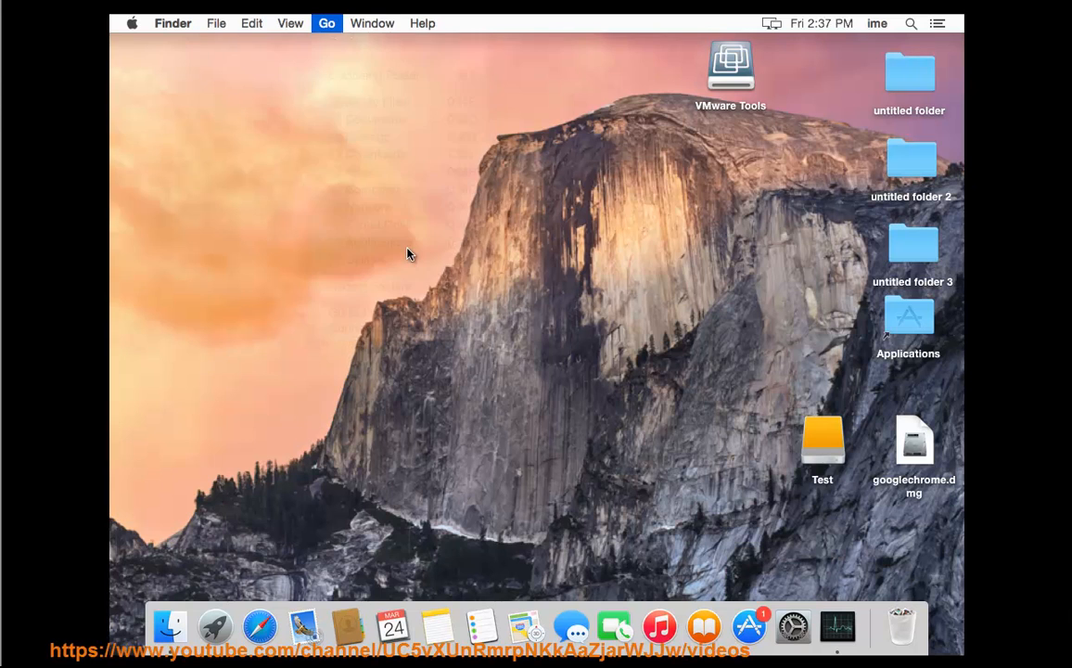
double_click(908, 316)
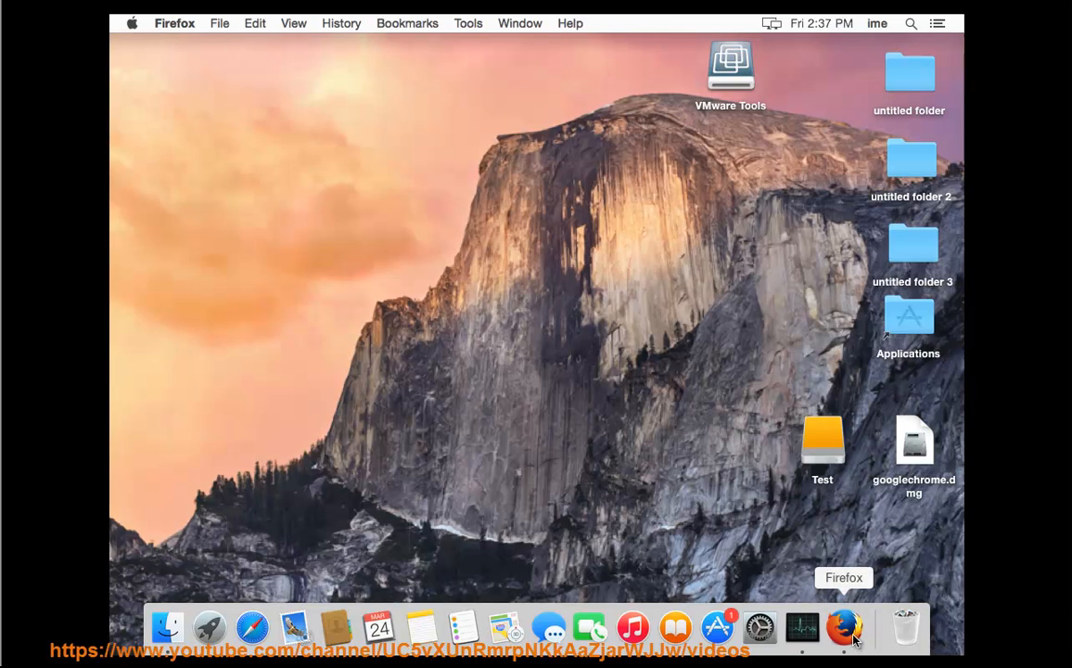
- Check Firefox's version (51.0.1) through its application menu and start downloading the update
click(842, 627)
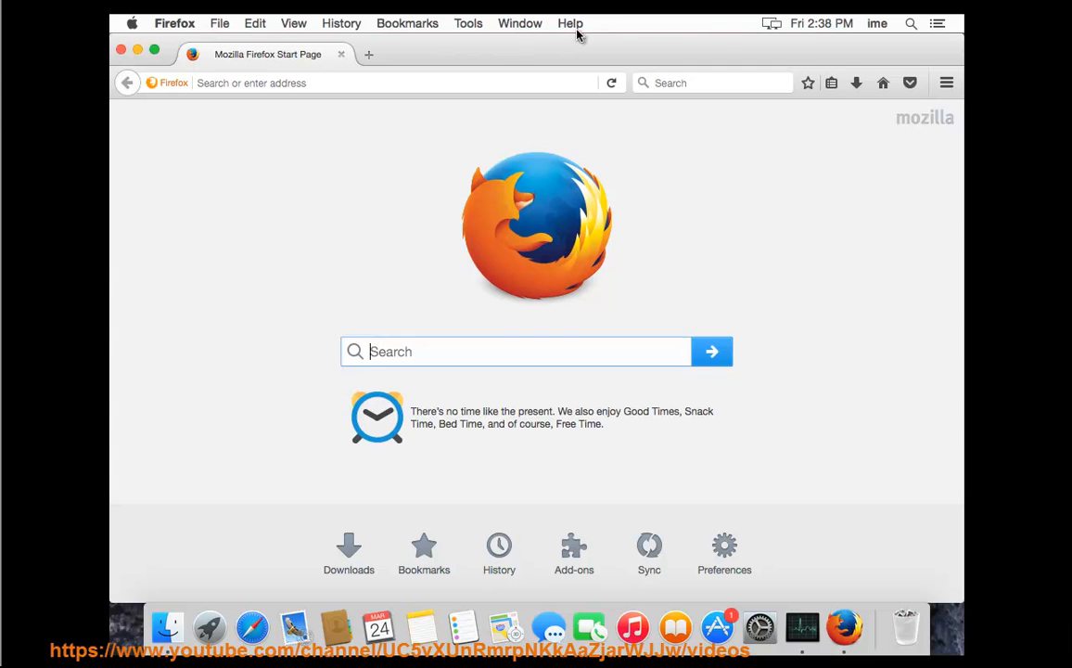
click(570, 24)
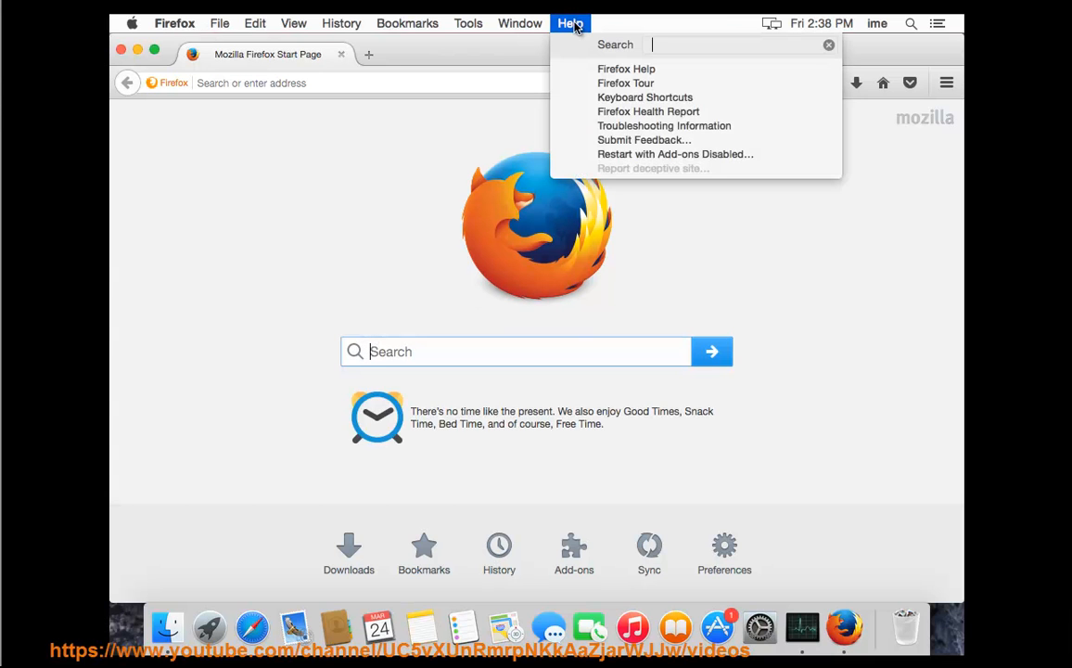
click(520, 23)
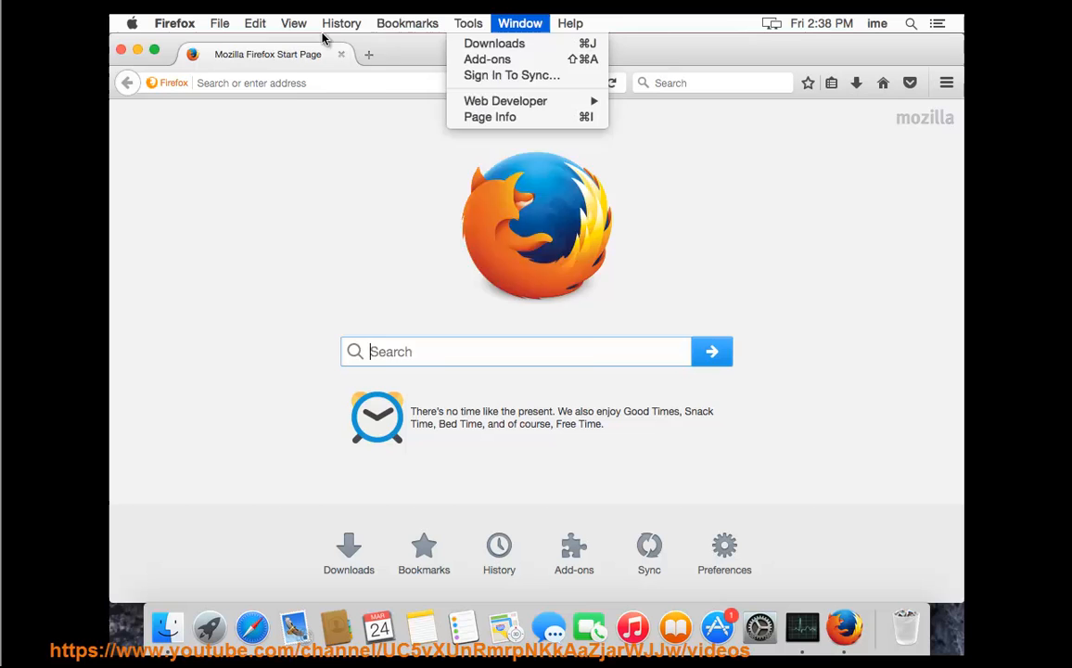
click(132, 23)
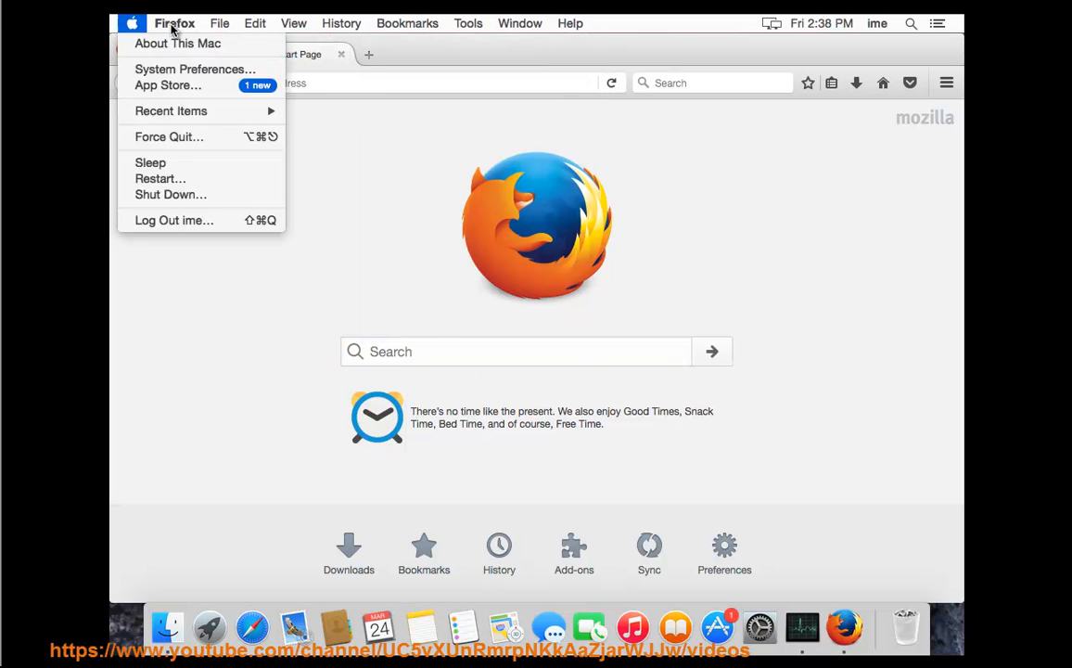
click(174, 23)
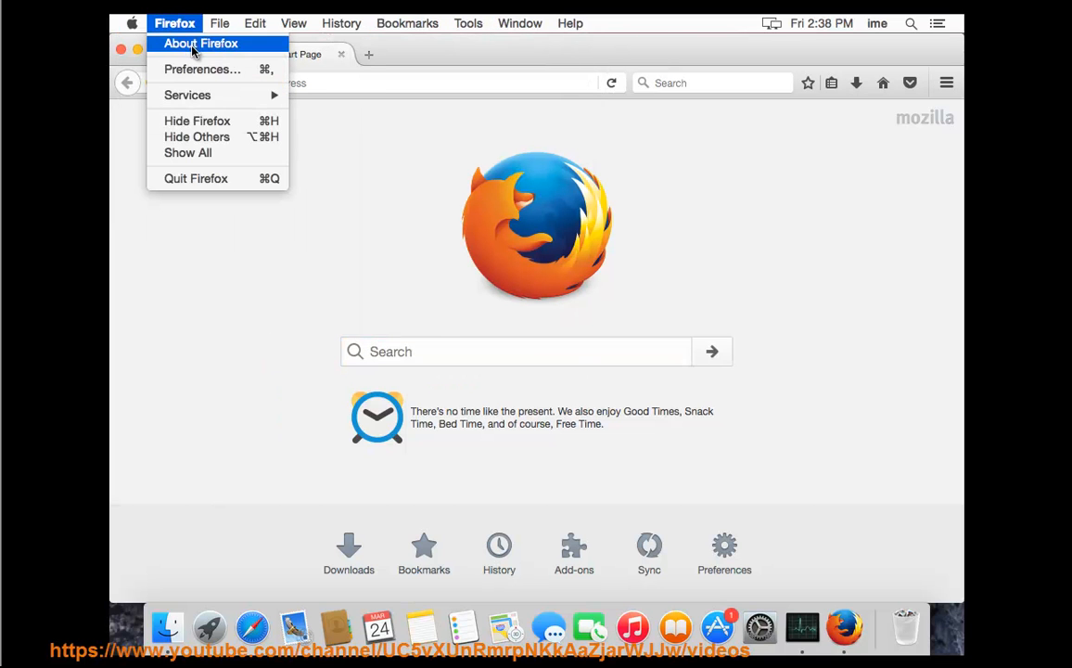
click(201, 43)
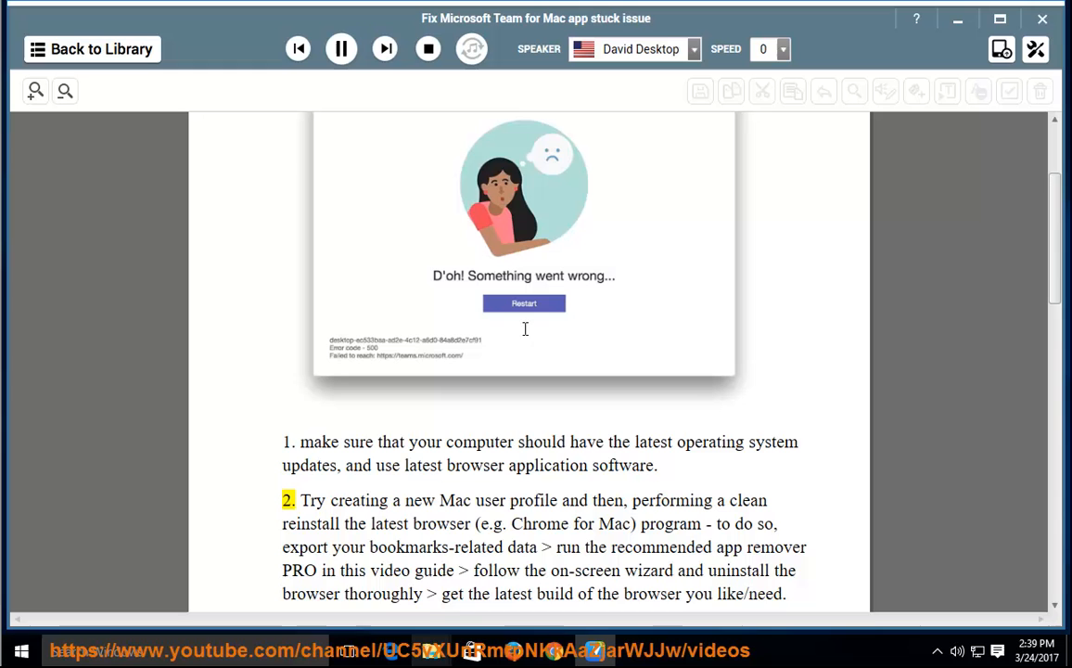
- Close the Firefox start page window and quit Firefox completely
drag(301, 500, 786, 594)
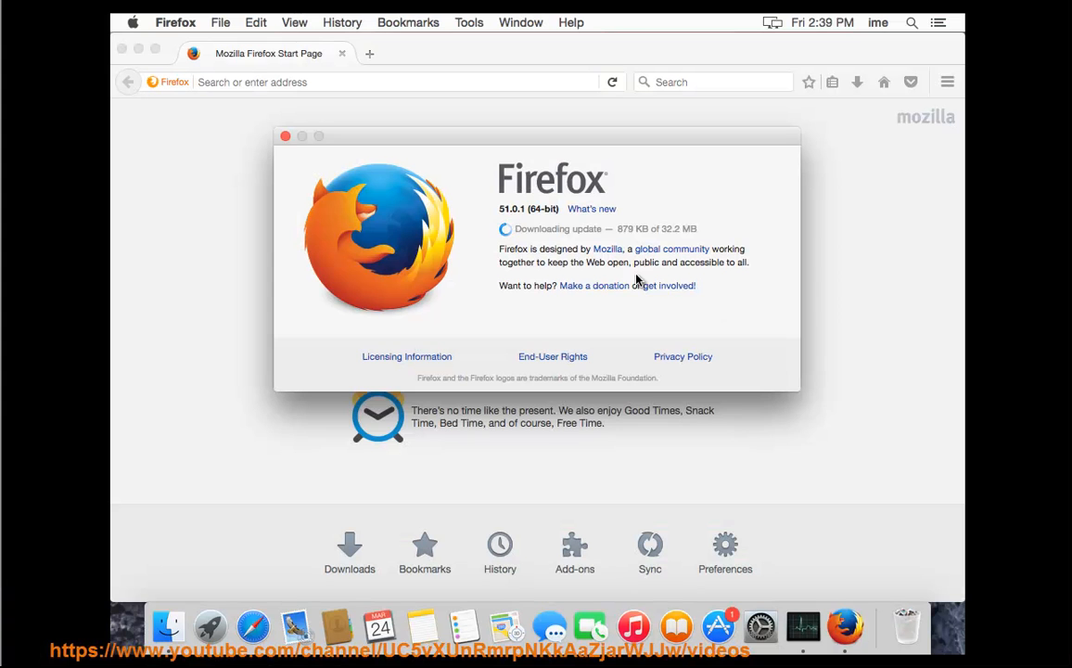
click(285, 136)
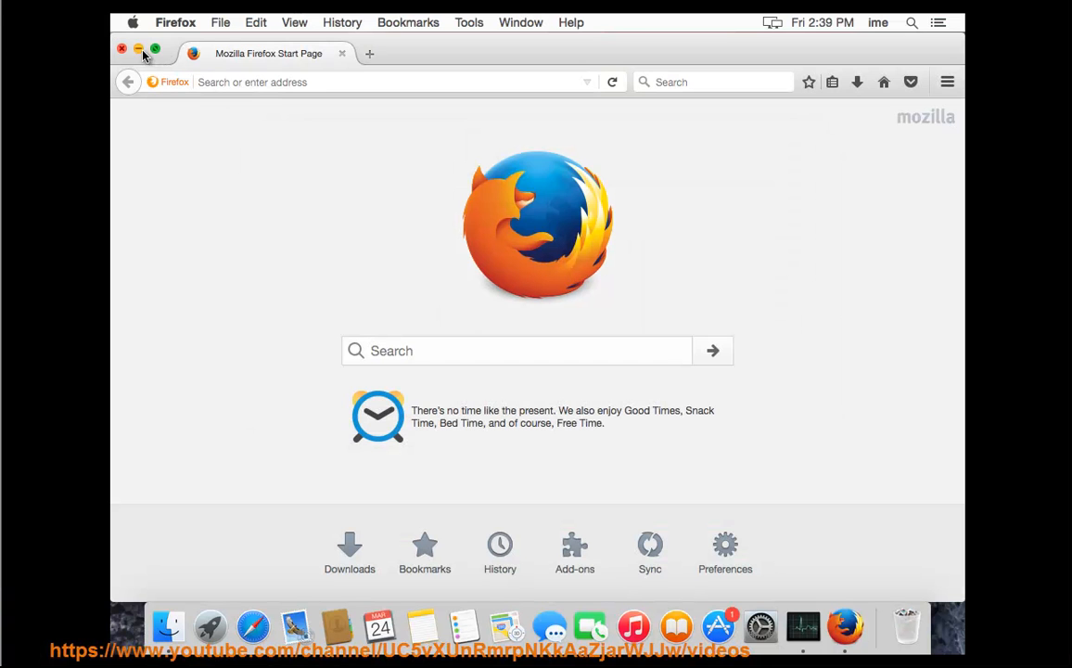
click(138, 49)
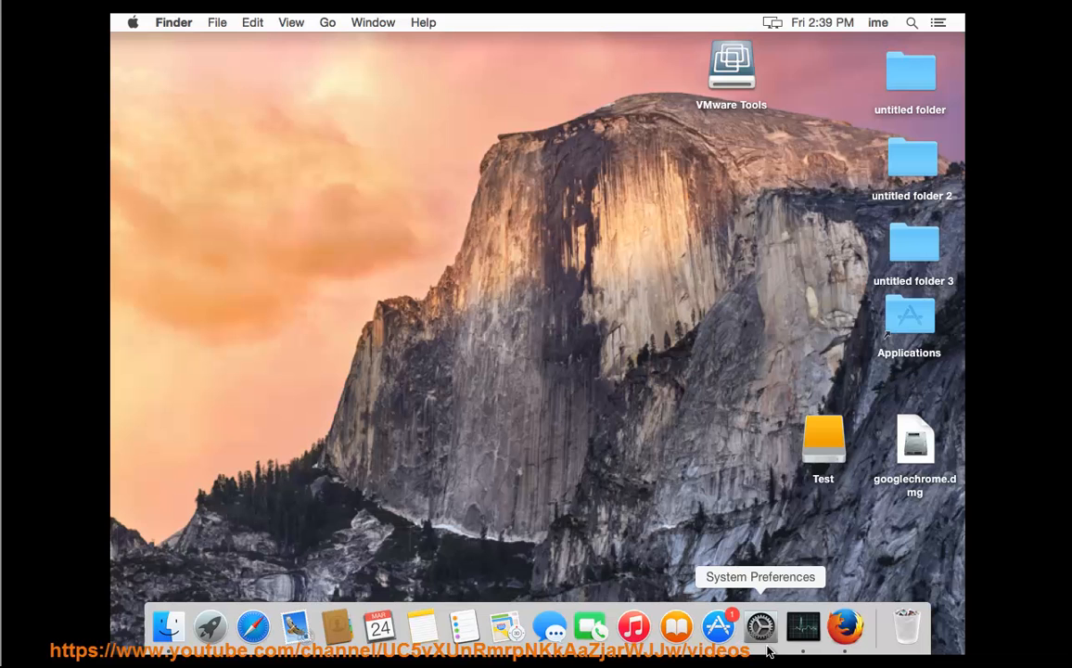
- Open Users & Groups from System Preferences and unlock it with the admin password
click(760, 626)
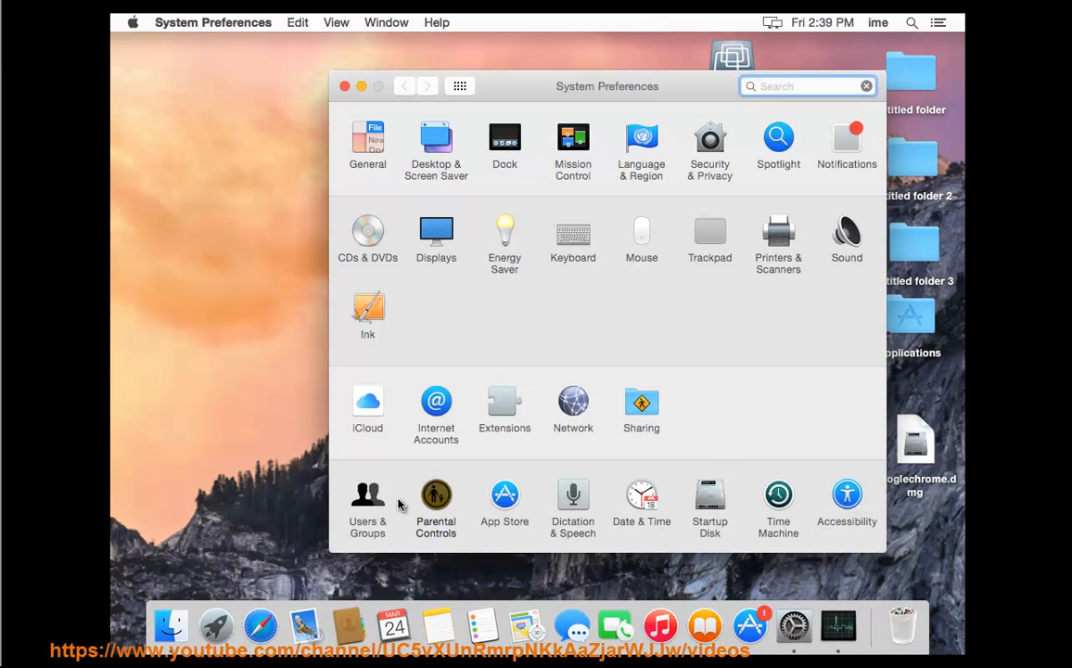
click(436, 501)
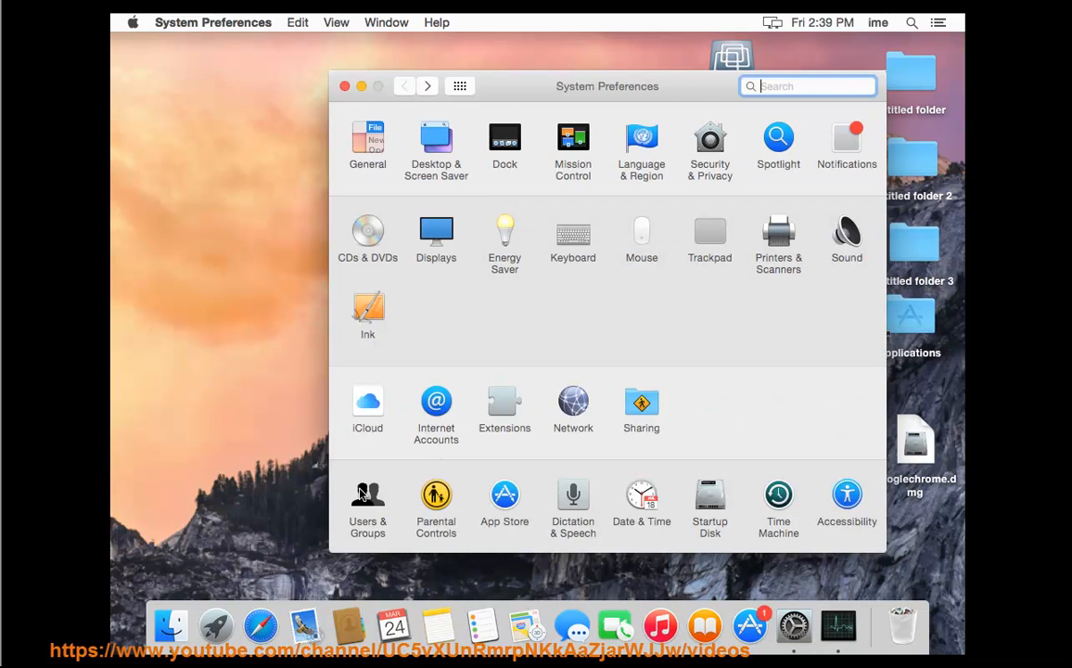
click(367, 501)
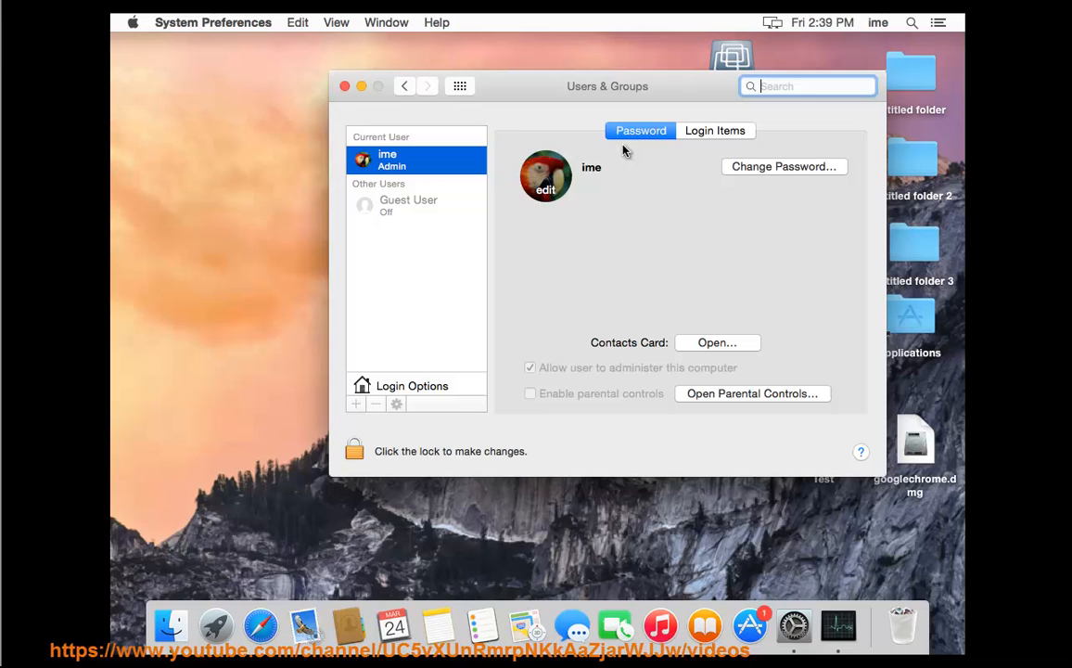
click(355, 451)
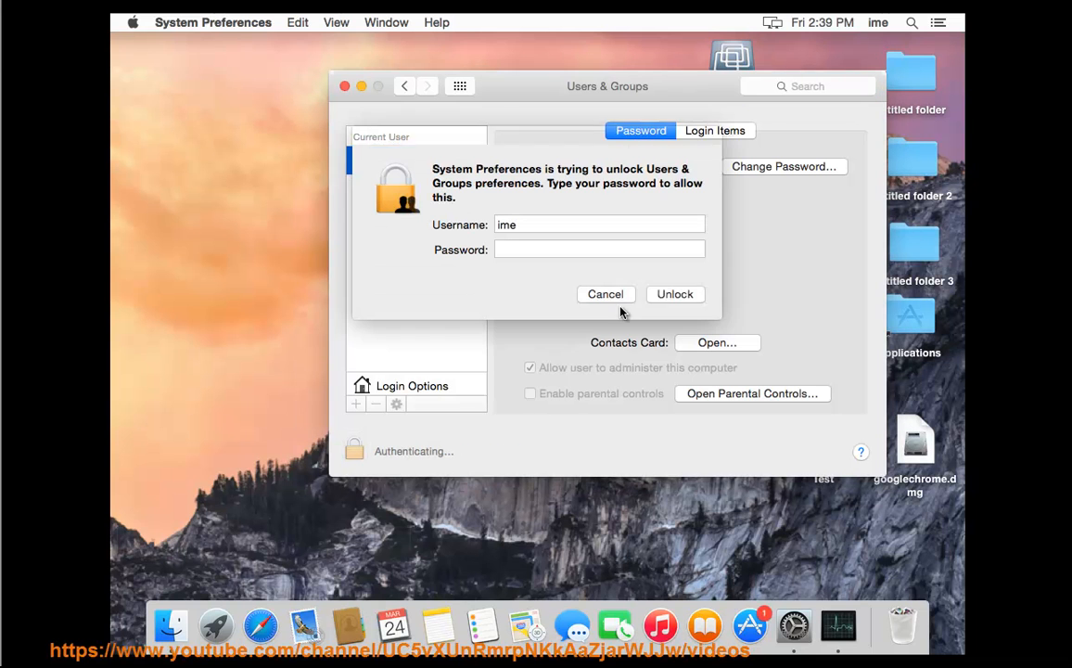
text(•)
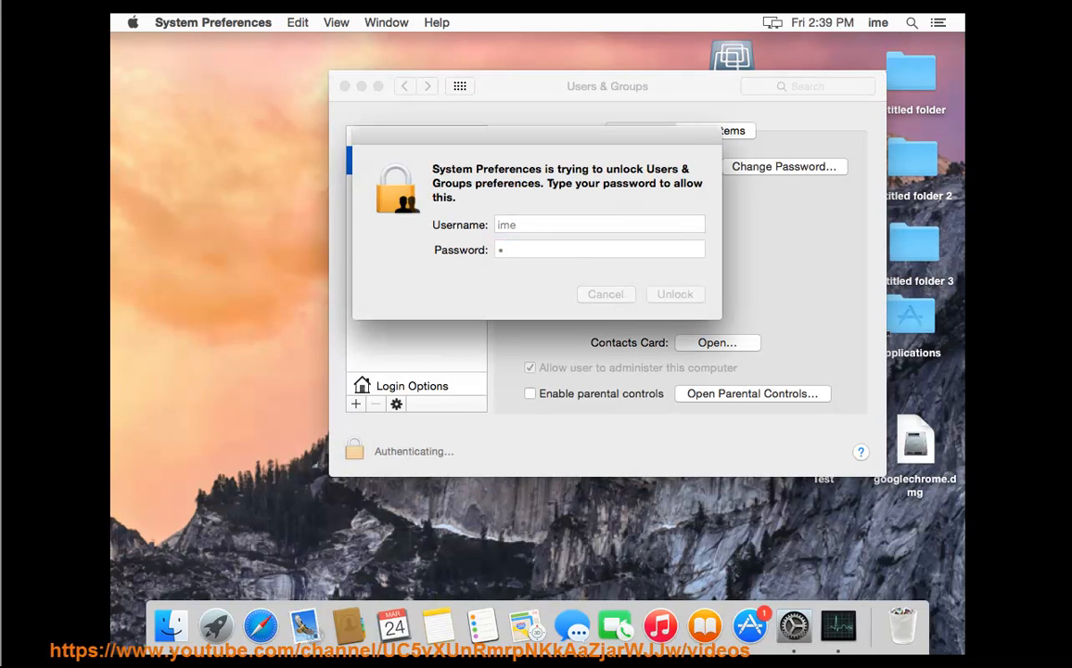
click(674, 294)
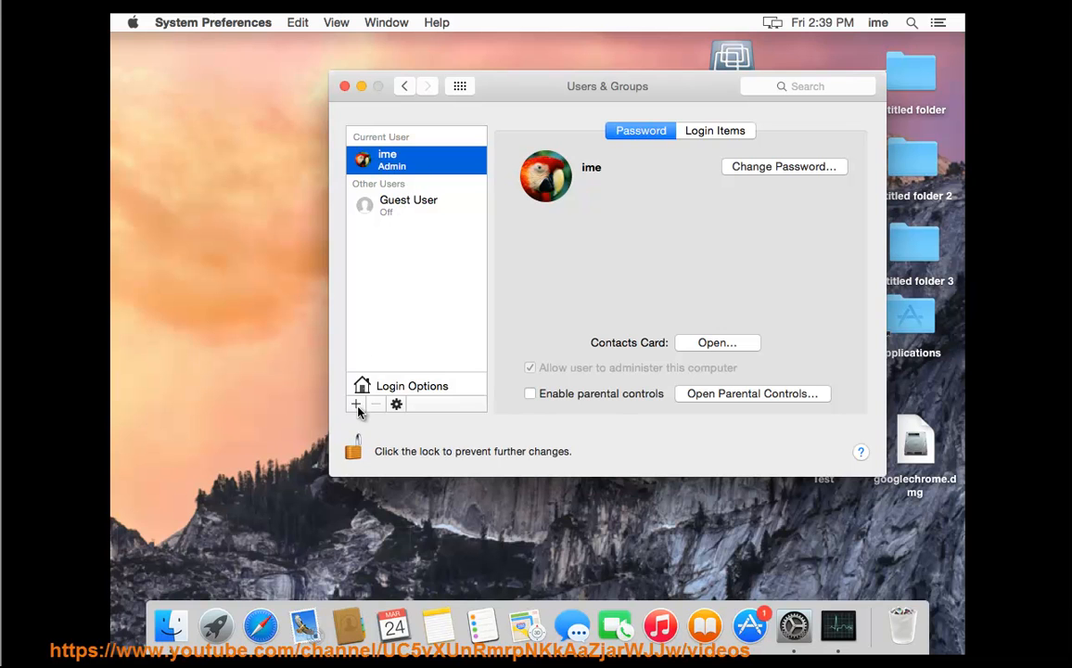
- Add an Administrator account '1234 5678' (a12345678) with a separate password
click(355, 404)
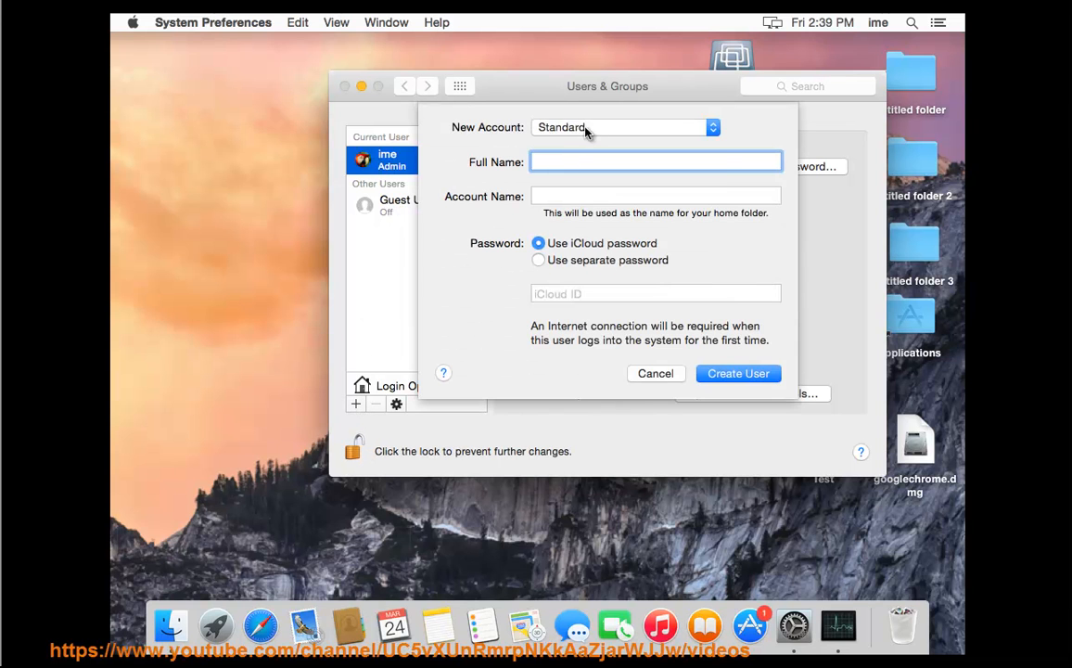
click(622, 127)
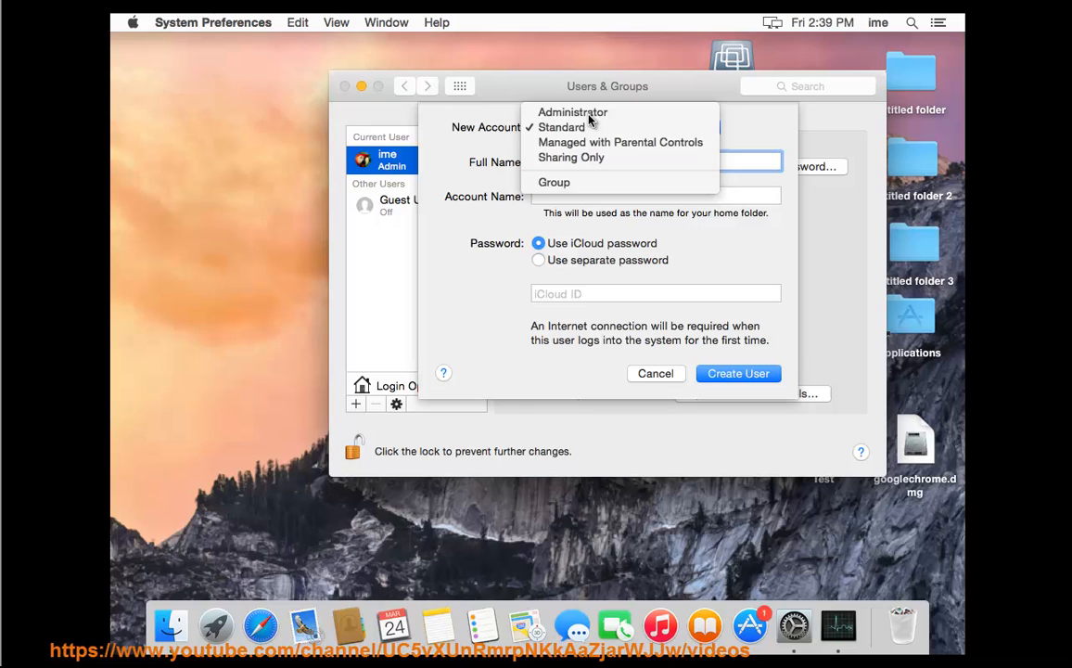
click(573, 111)
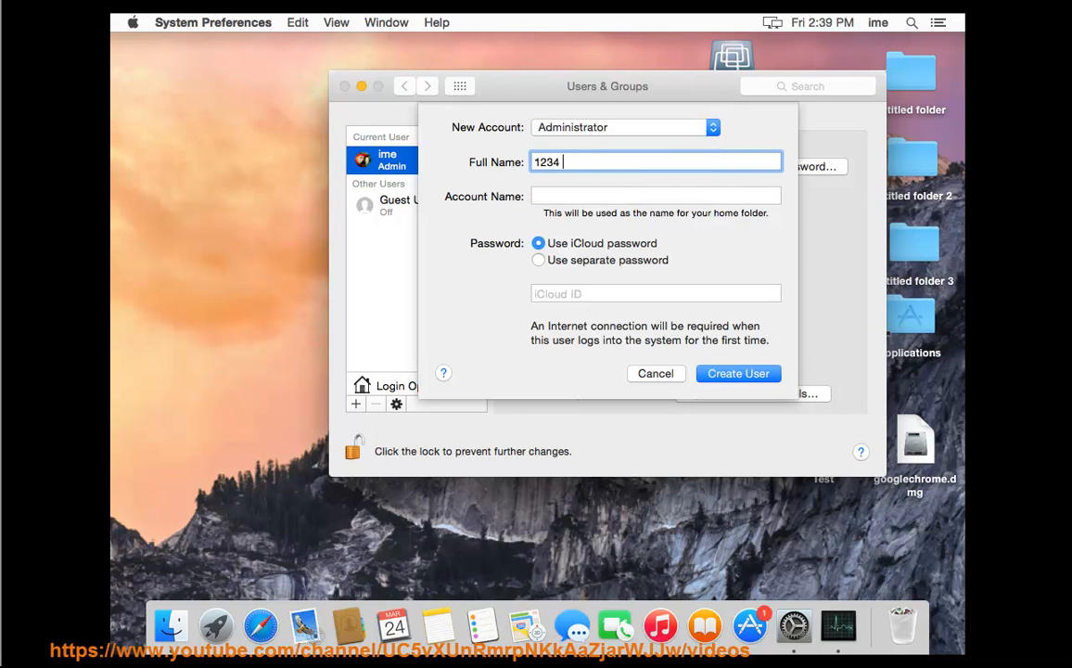
text(5678)
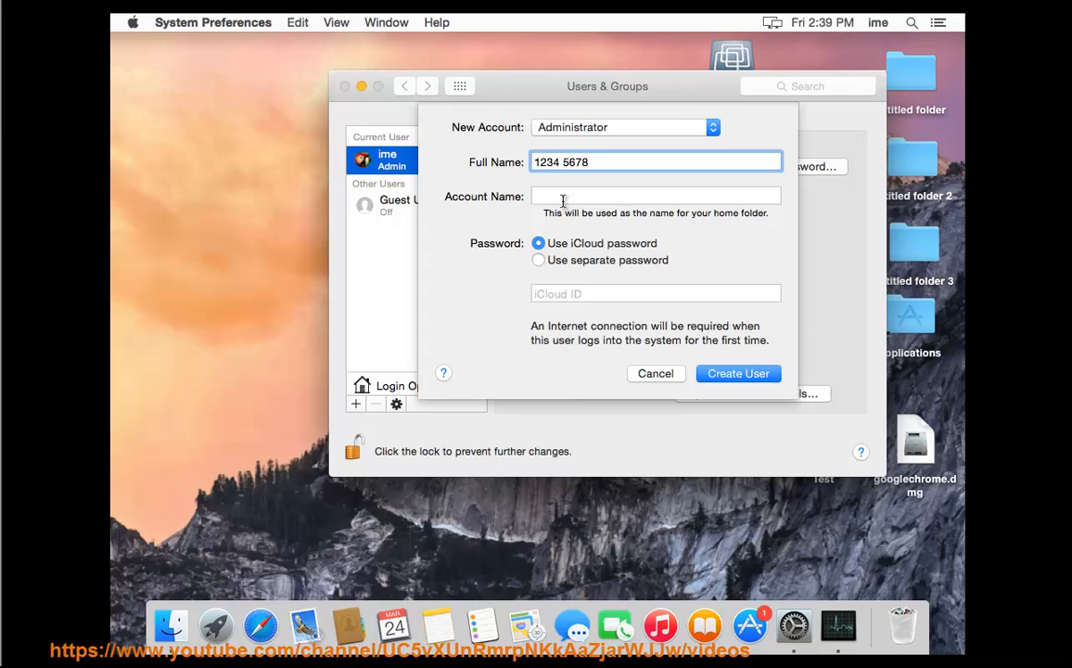
text(a12345678)
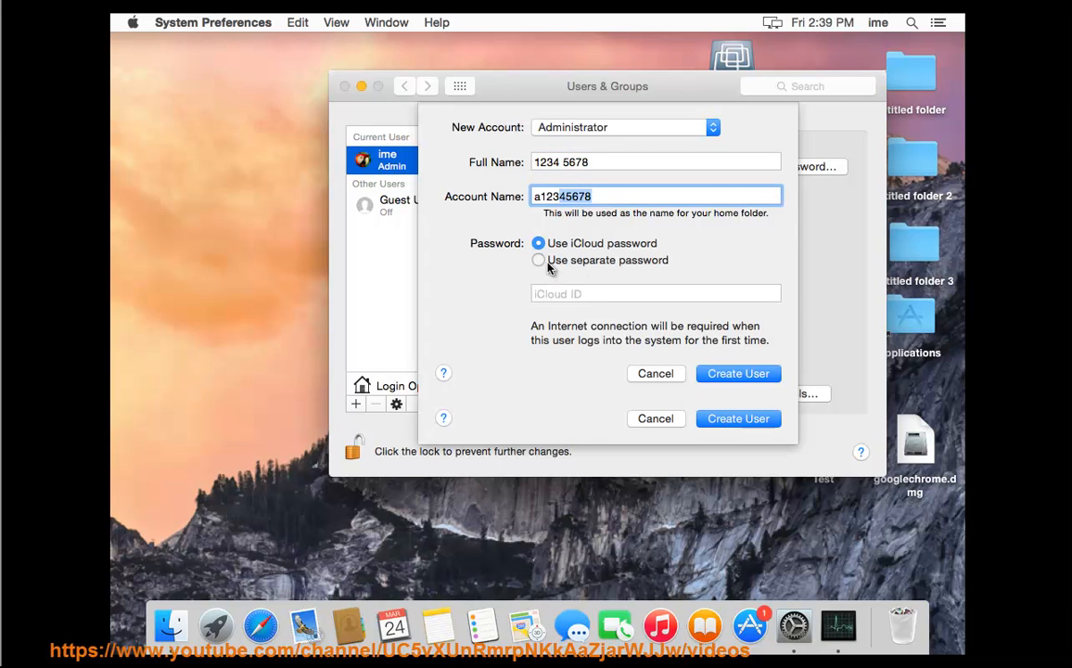
click(538, 260)
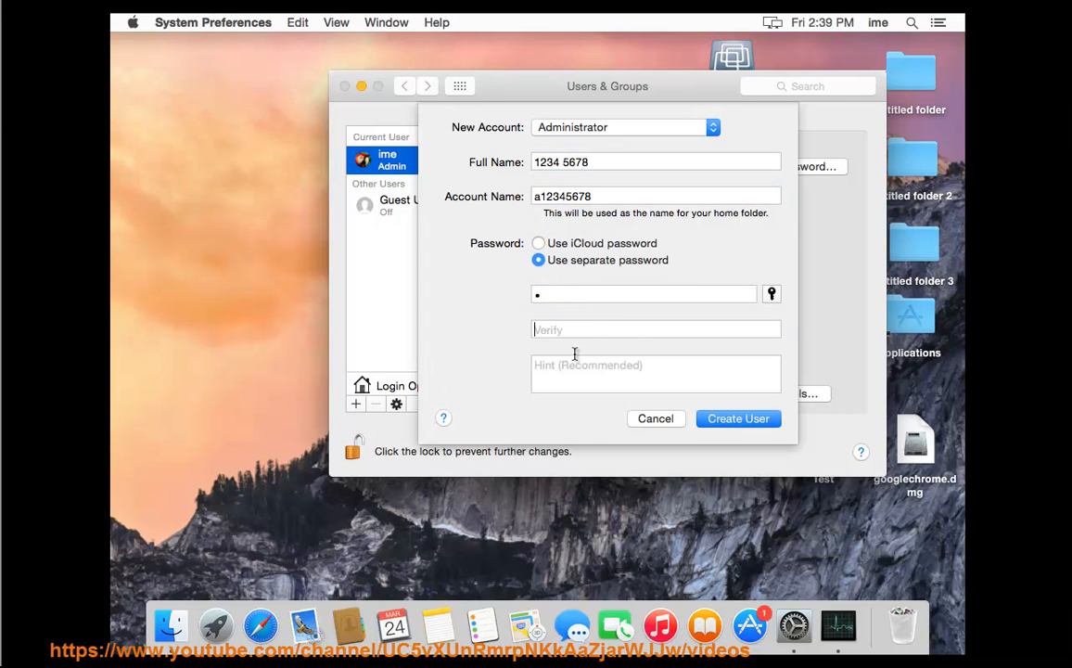
text(1)
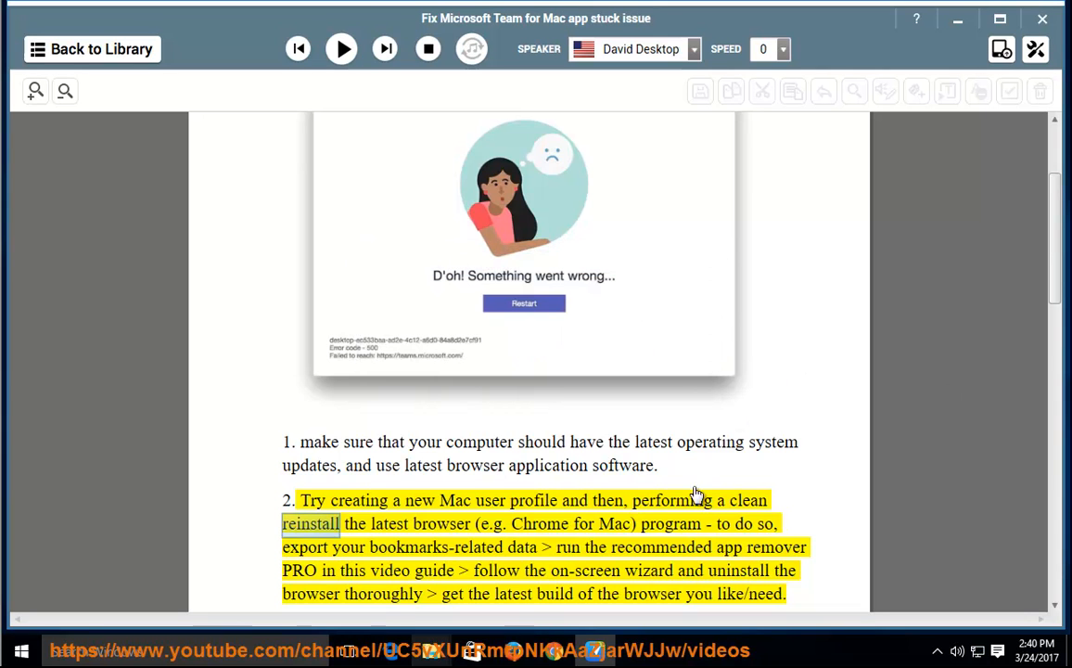
- Play the guide from step 2, scrolling down into the Note about Safari users
click(340, 49)
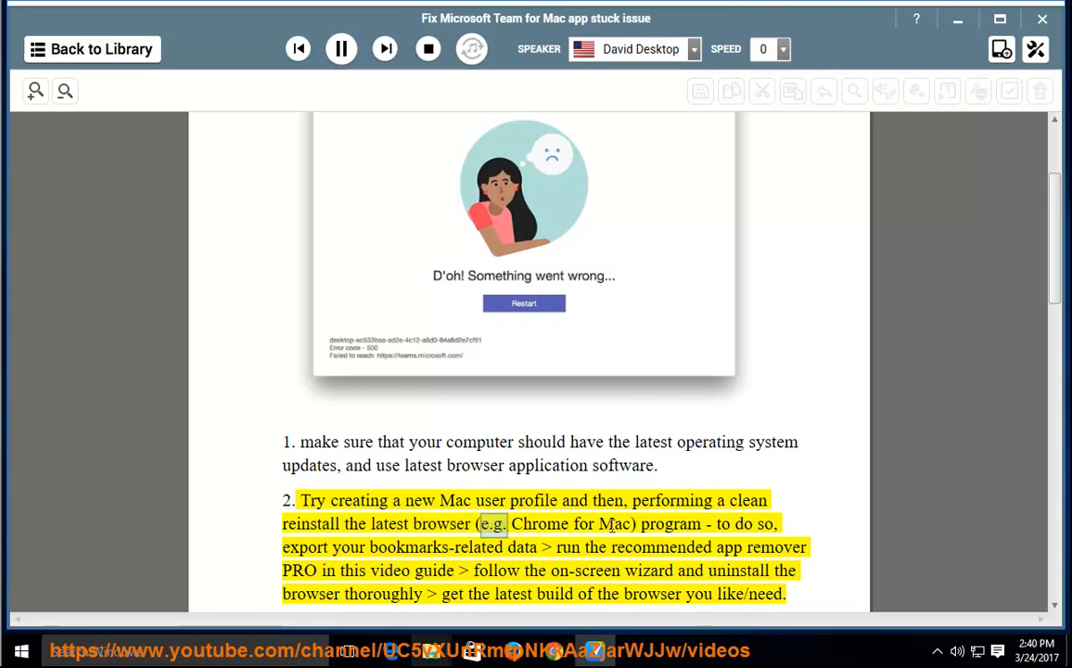
scroll(down, 3)
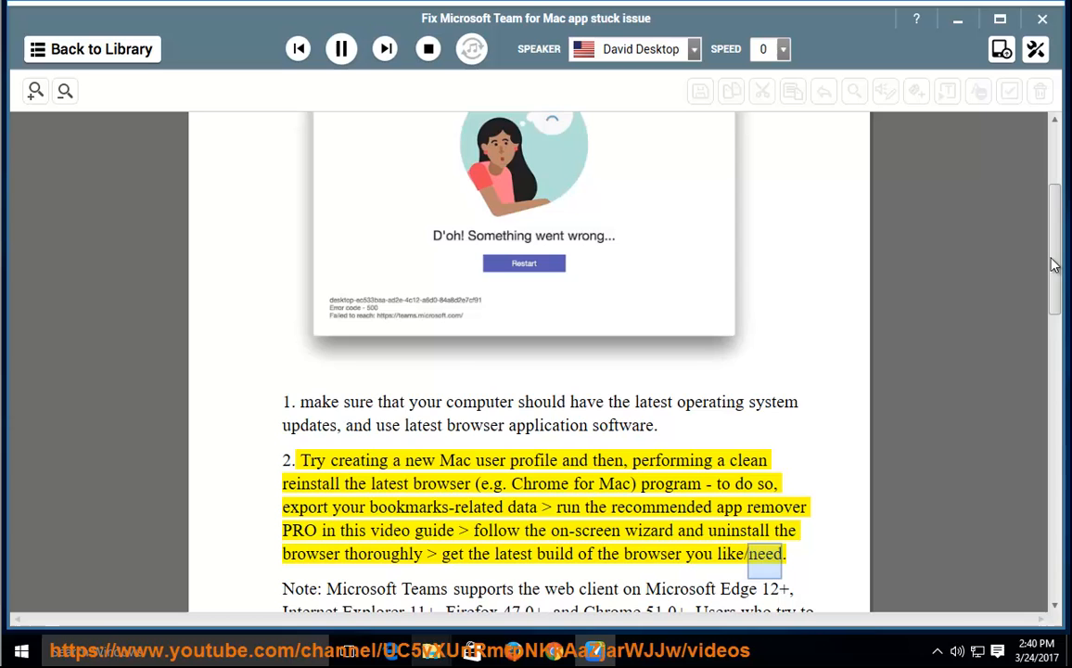
scroll(down, 3)
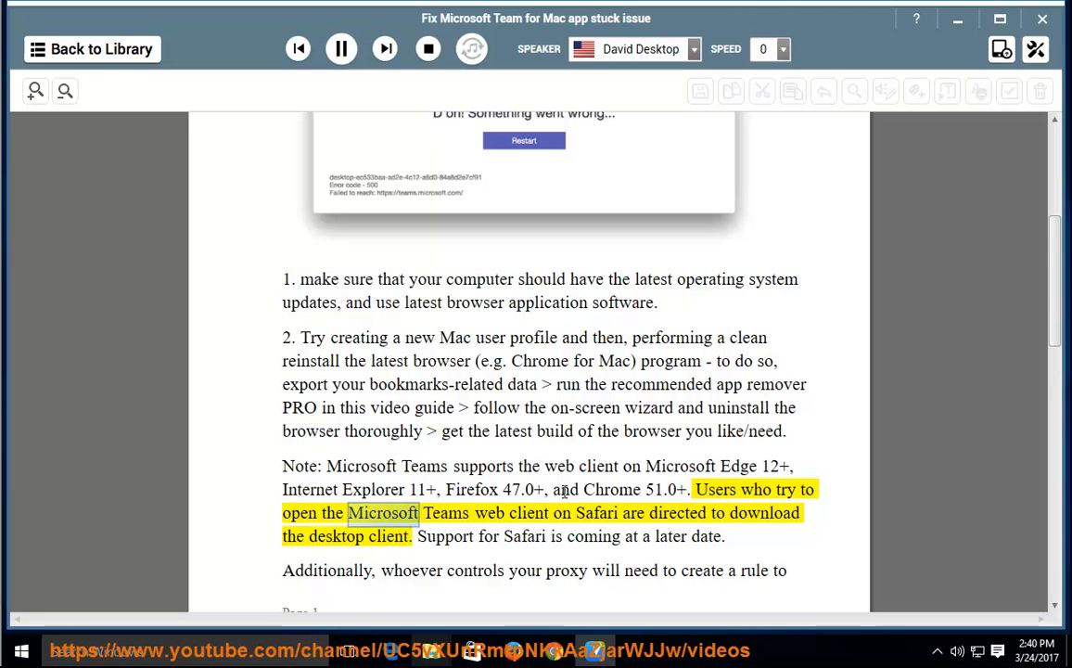
double_click(596, 513)
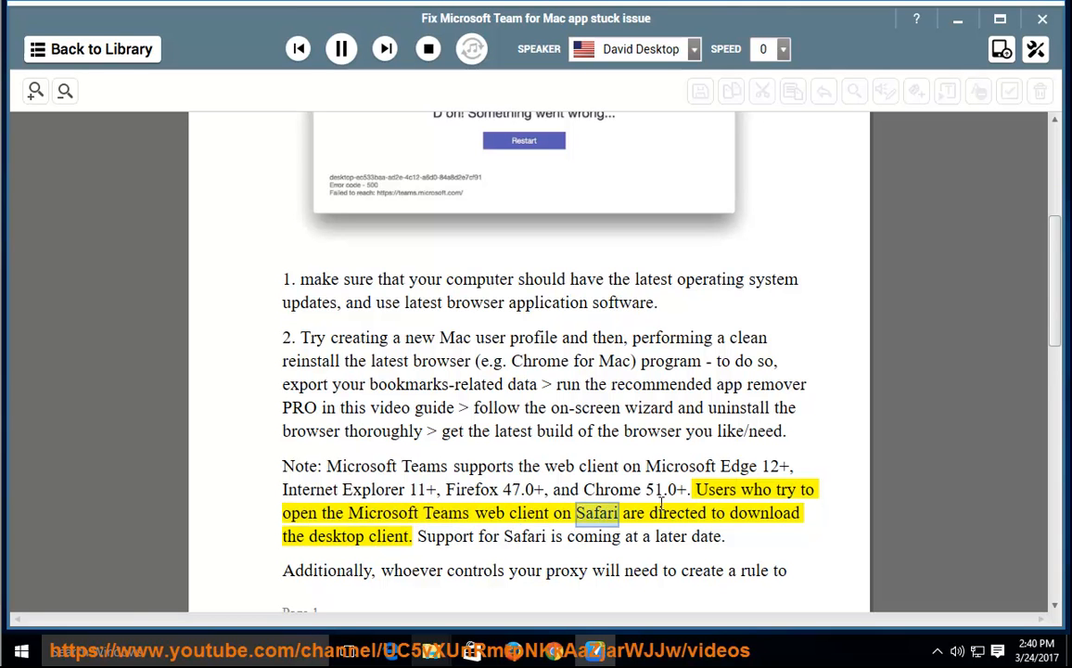
double_click(337, 537)
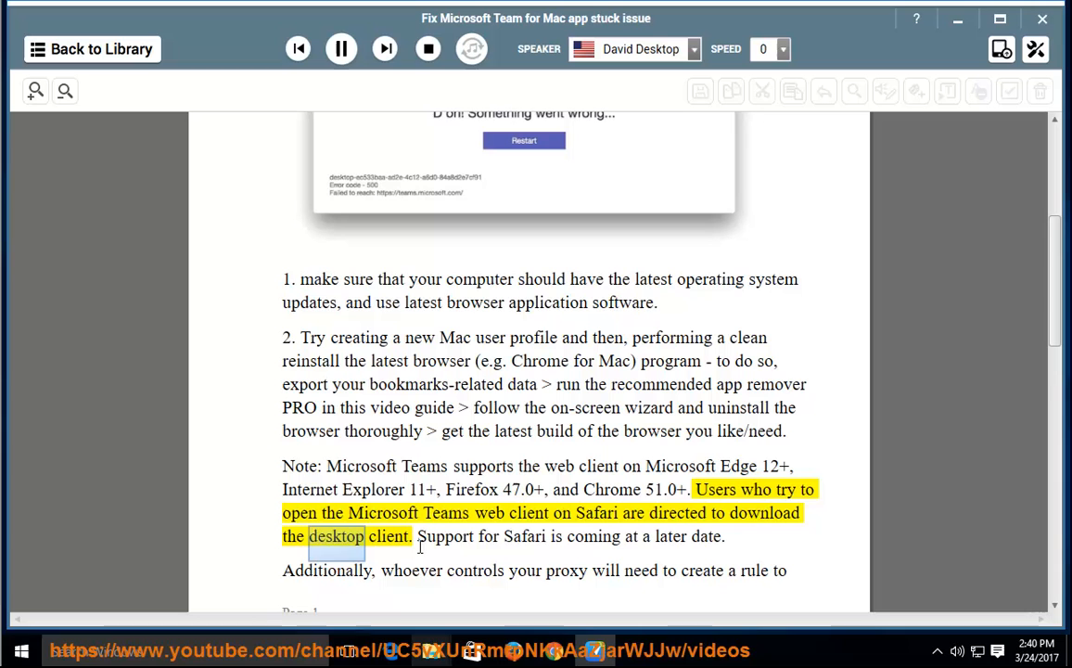